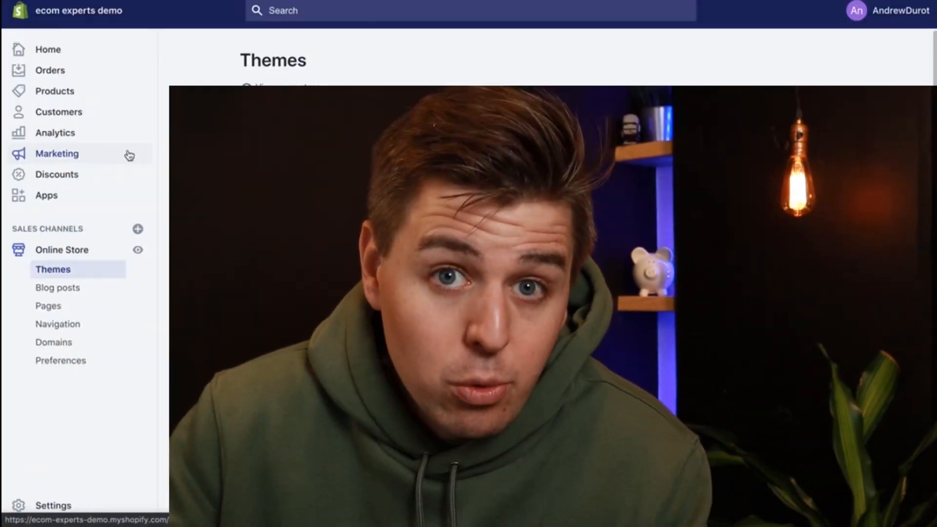
- Review the live storefront's header and featured products from the admin Home overview
left_click(48, 48)
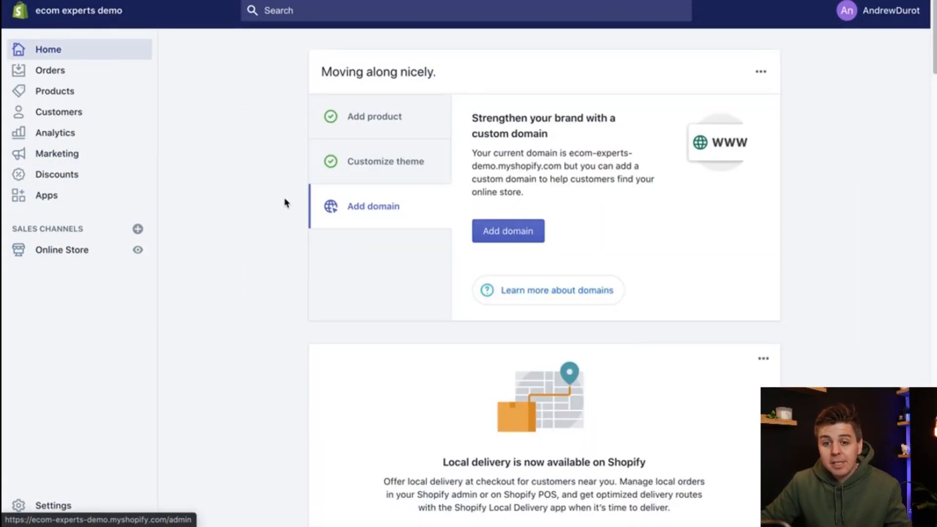
mouse_move(276, 200)
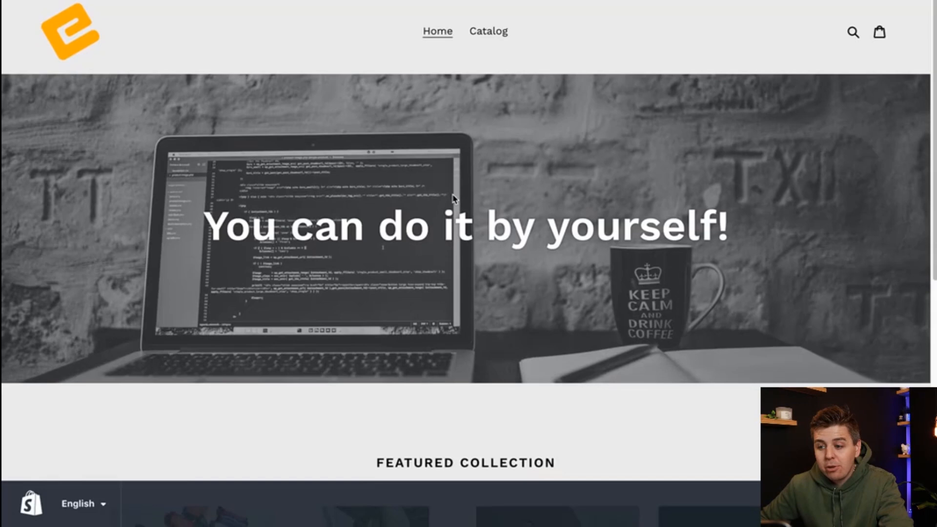
scroll("down", 3)
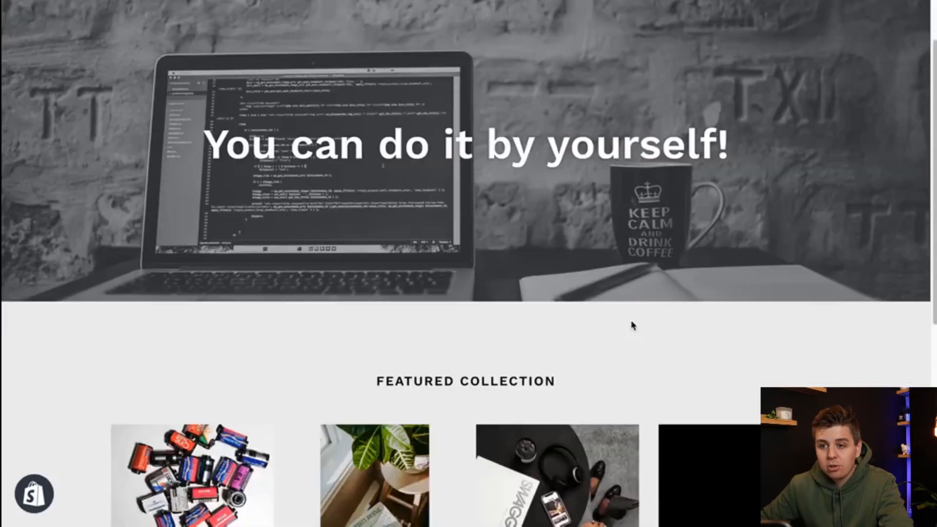
scroll("down", 3)
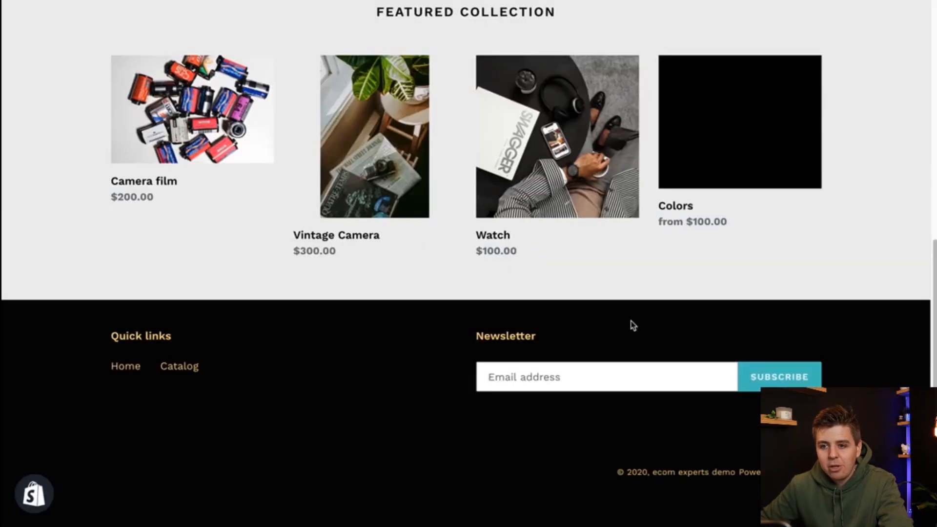
scroll("up", 3)
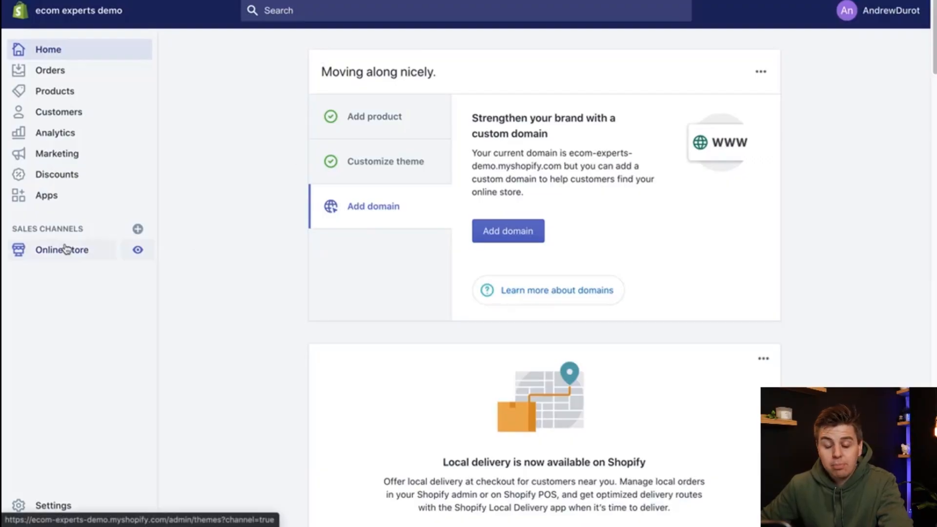
- Duplicate the live Copy of Debut theme from Online Store > Themes into the theme library
left_click(61, 249)
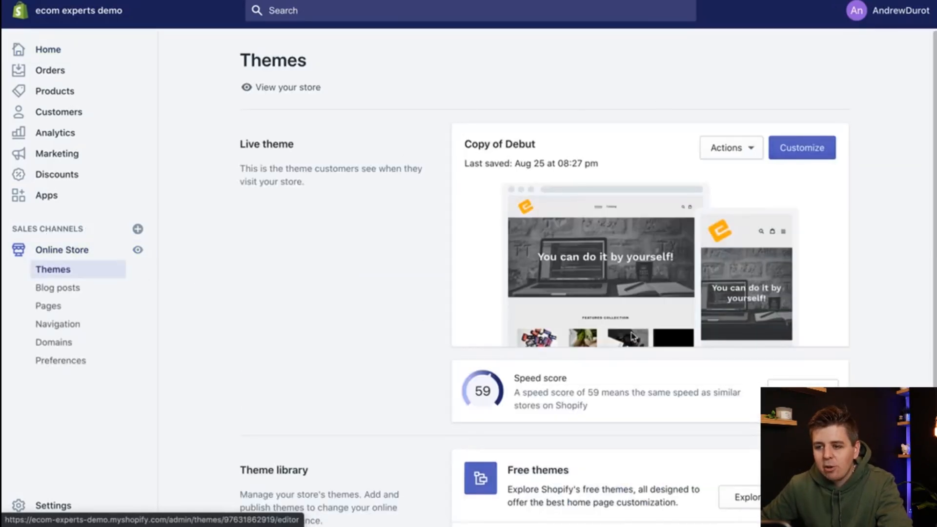
mouse_move(634, 203)
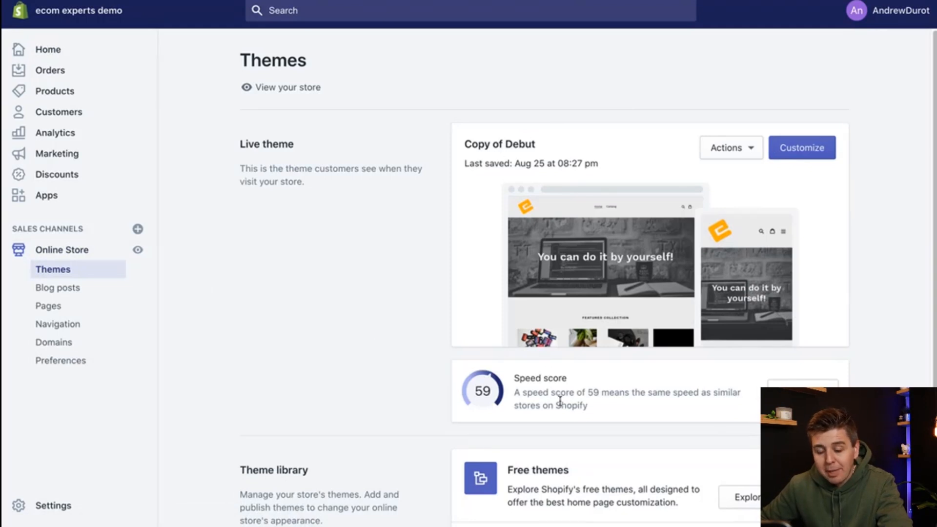
mouse_move(511, 354)
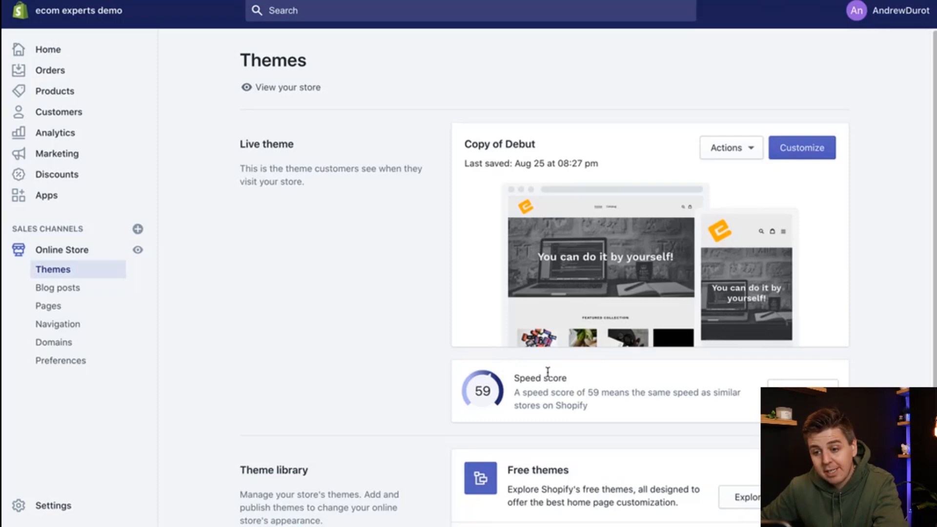
mouse_move(560, 389)
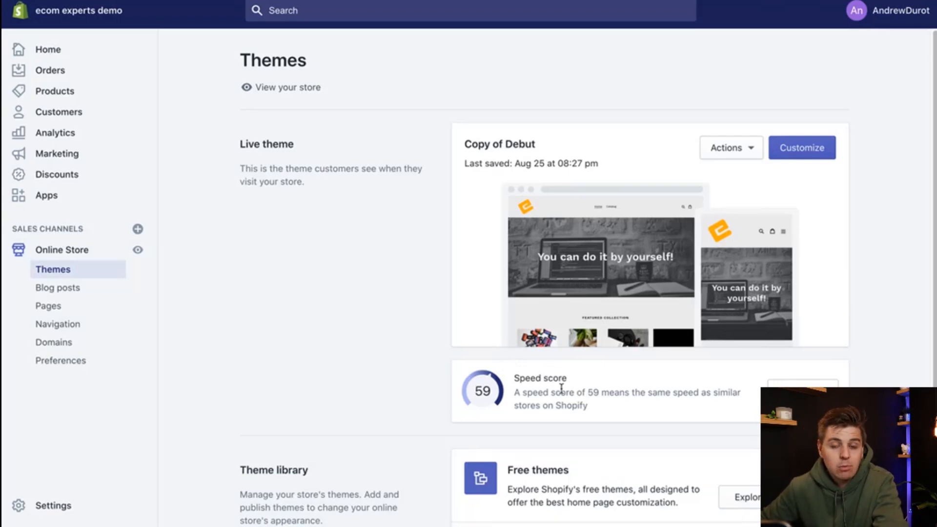
mouse_move(654, 183)
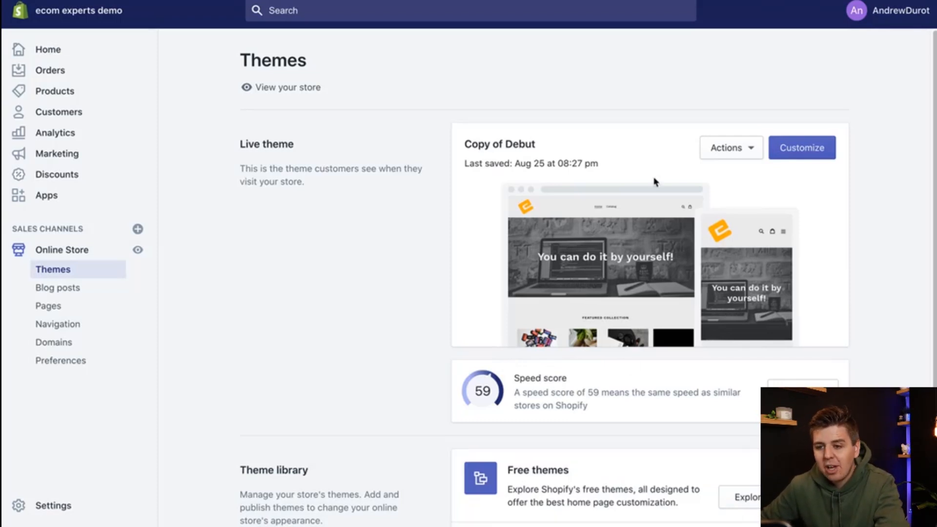
mouse_move(737, 160)
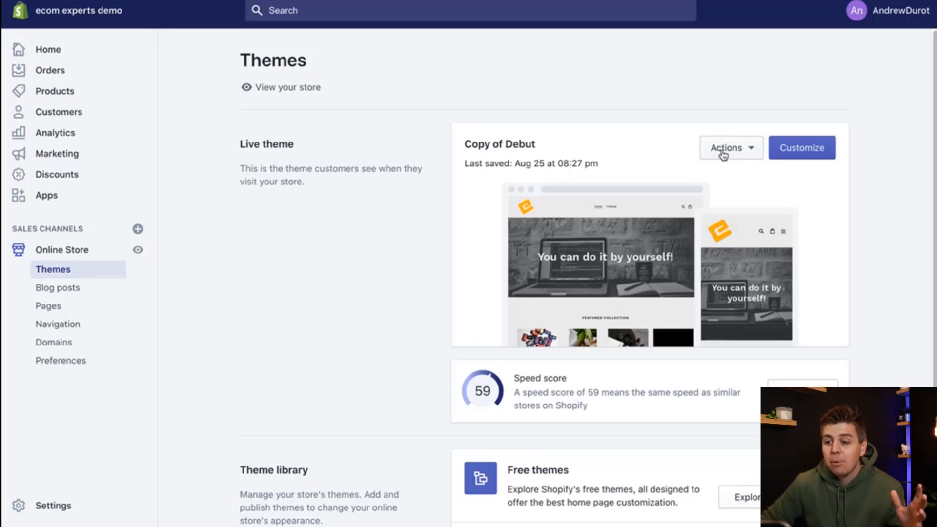
left_click(730, 147)
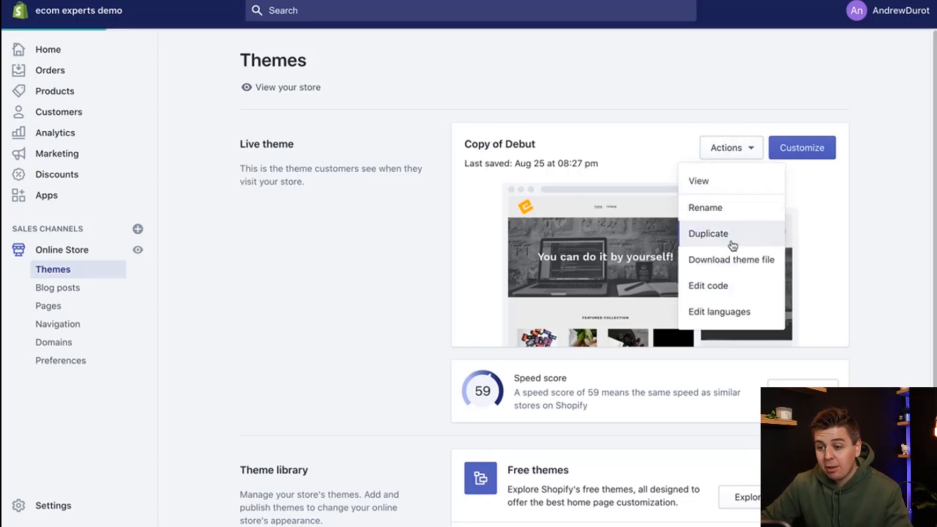
left_click(709, 233)
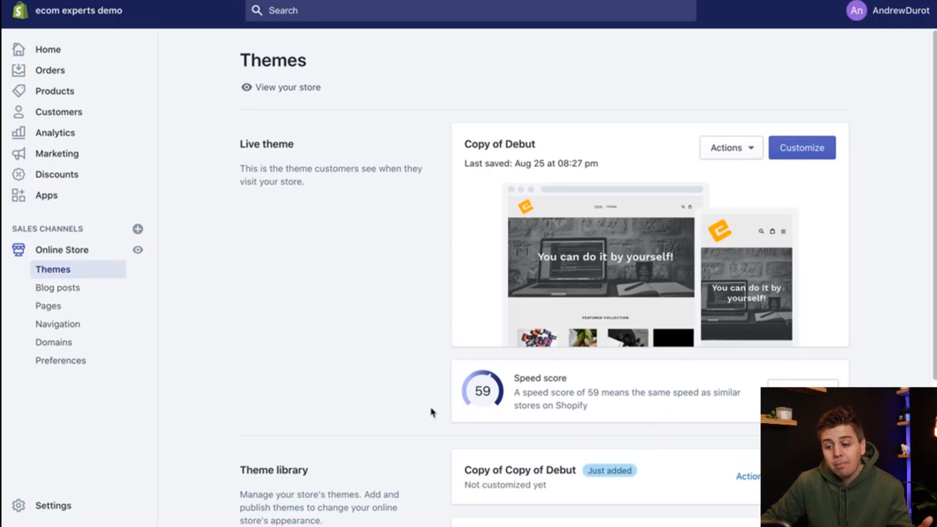
scroll("down", 3)
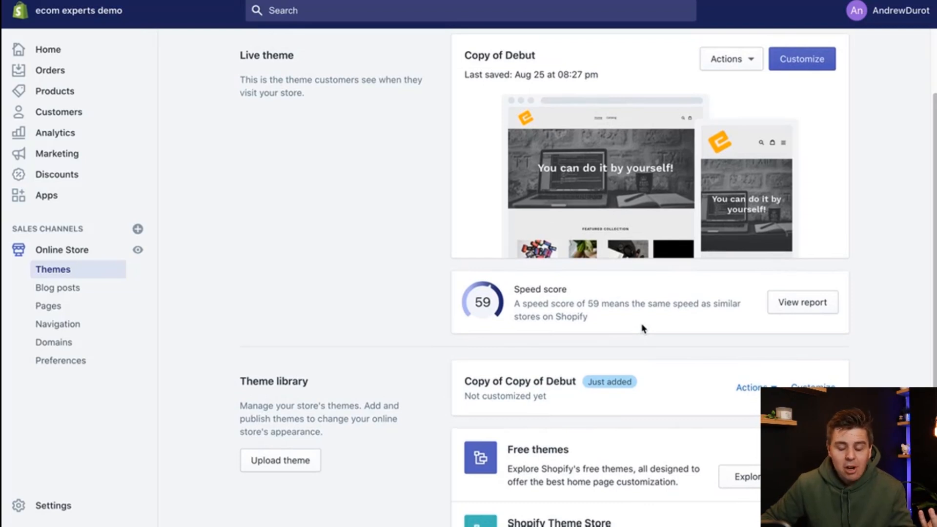
scroll("down", 3)
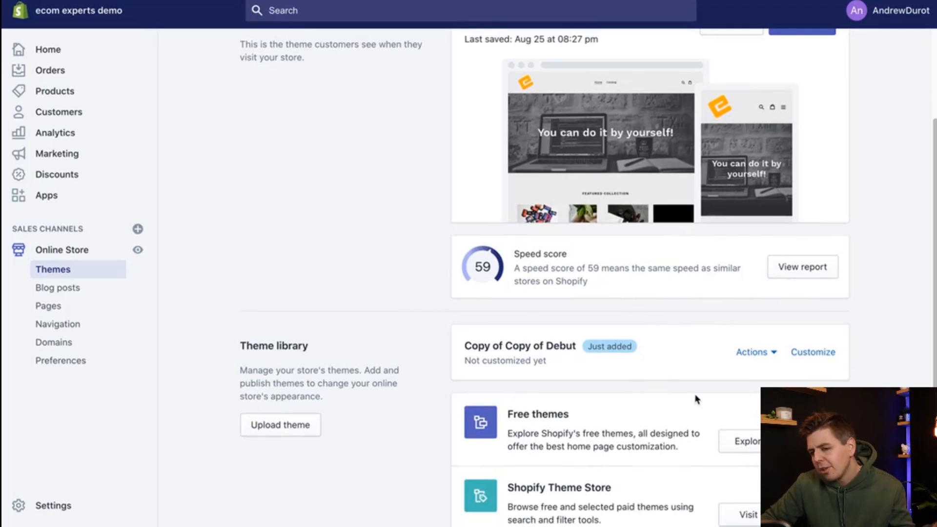
mouse_move(684, 189)
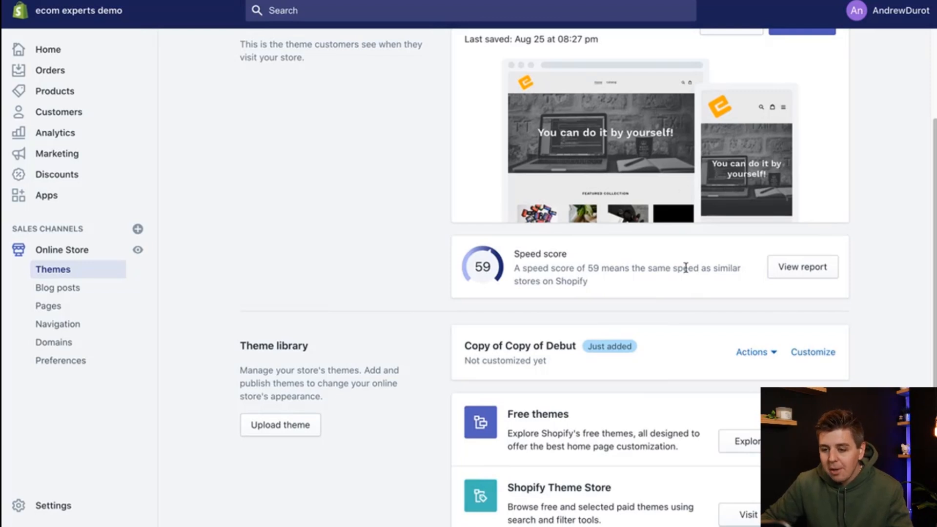
mouse_move(834, 368)
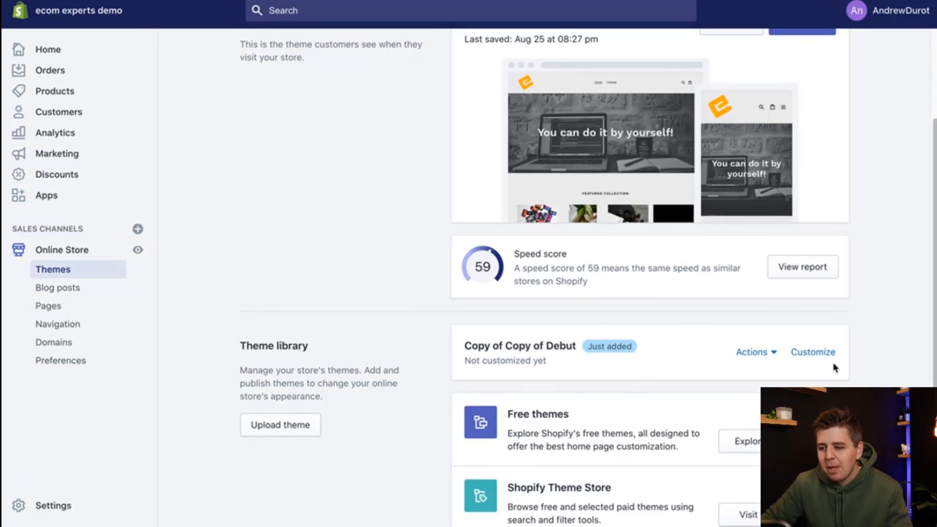
- Edit the code of Copy of Copy of Debut and load Assets/theme.scss.liquid in the editor
left_click(751, 352)
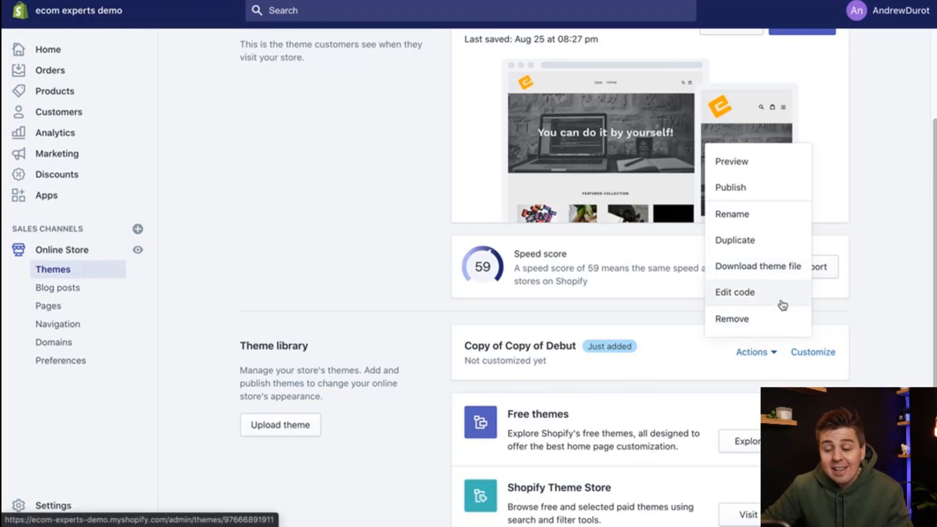
left_click(735, 292)
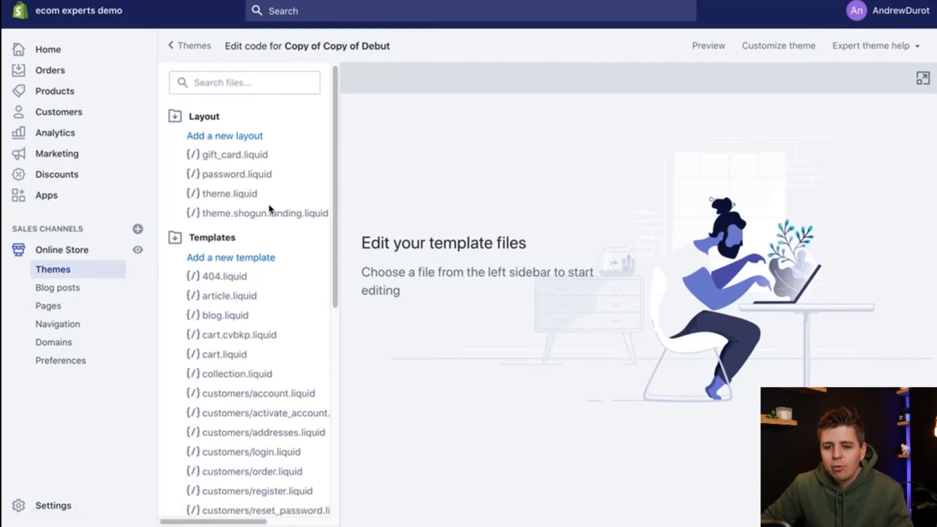
scroll("down", 3)
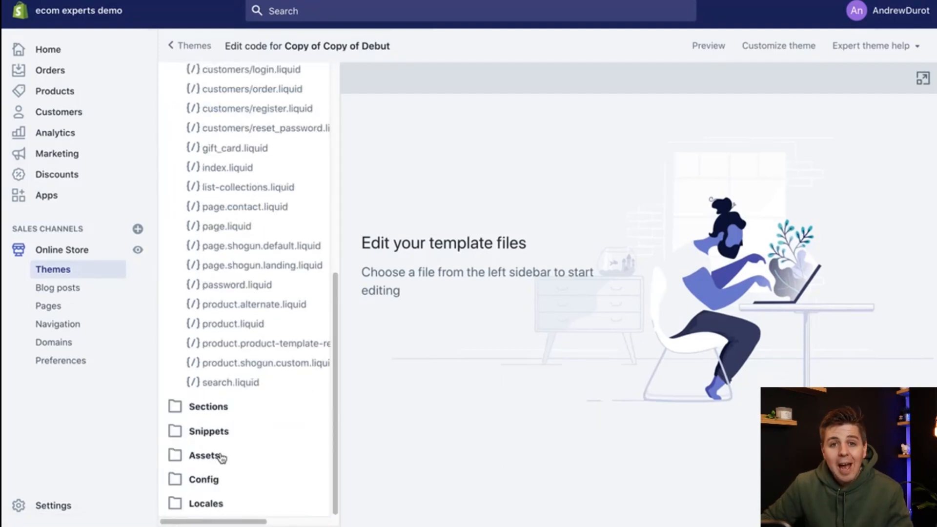
left_click(205, 455)
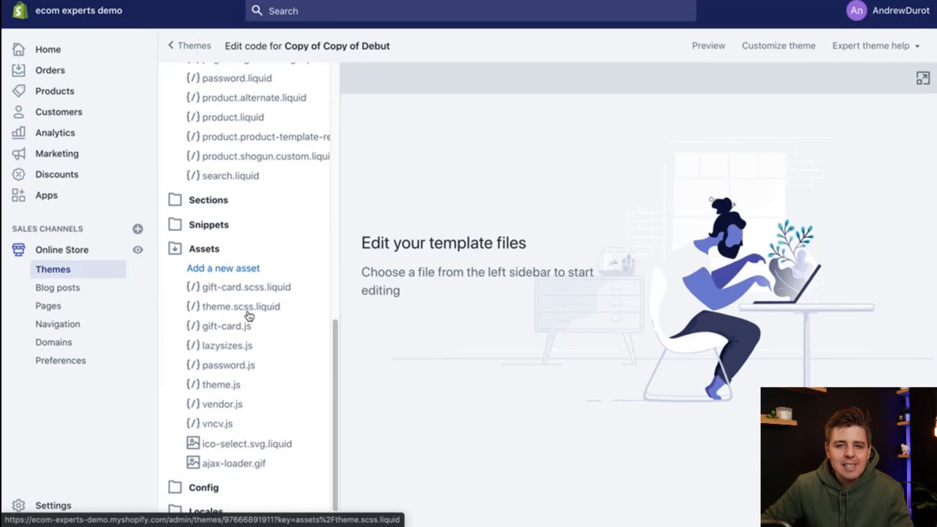
left_click(241, 306)
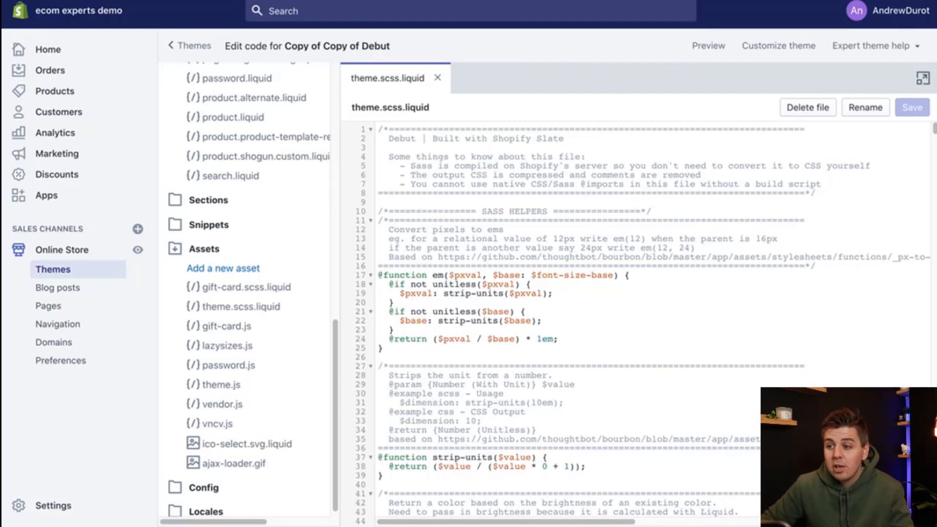
- Paste the #SearchDrawer, #shopify-section-header and #PageContainer sticky-header CSS at the stylesheet's end and save
scroll("down", 3)
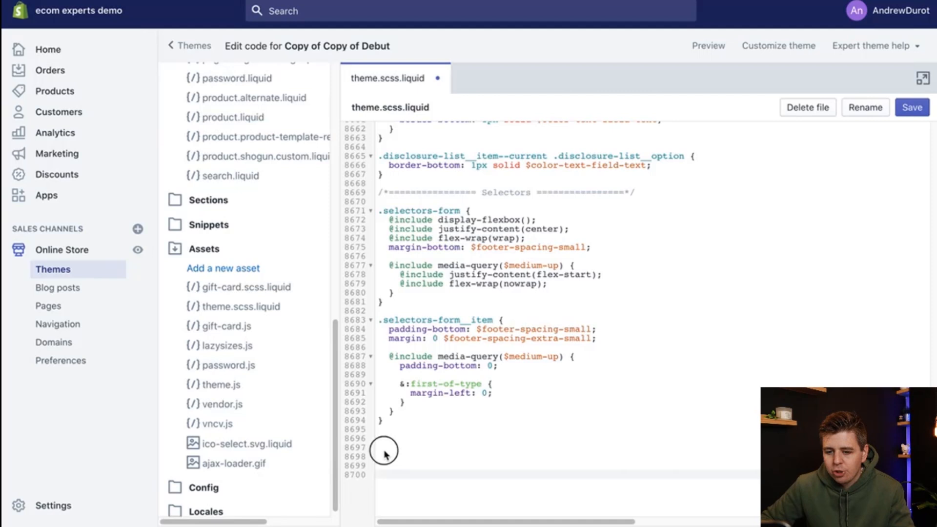
right_click(385, 450)
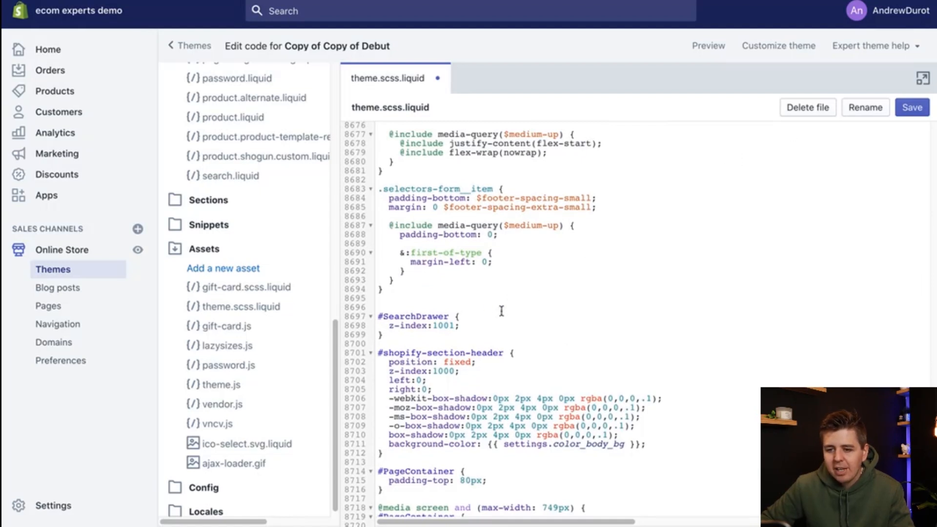
double_click(397, 315)
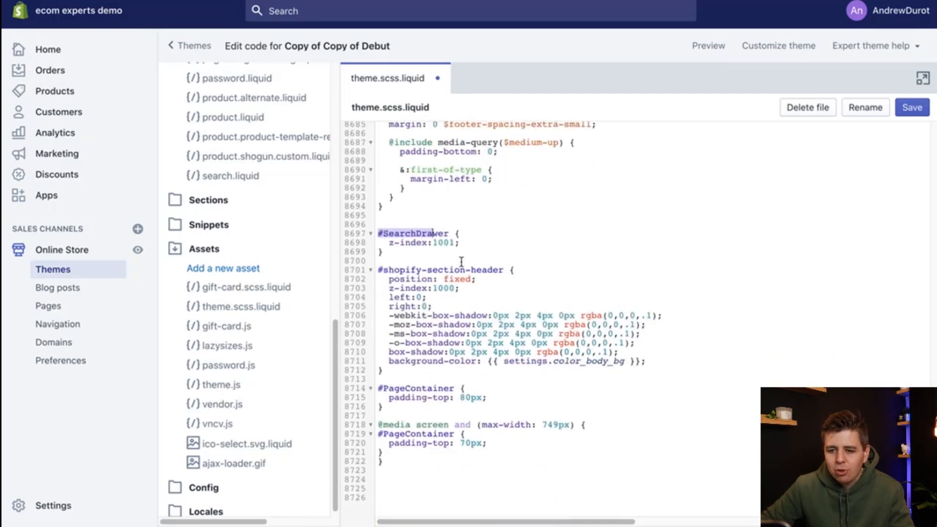
scroll("down", 3)
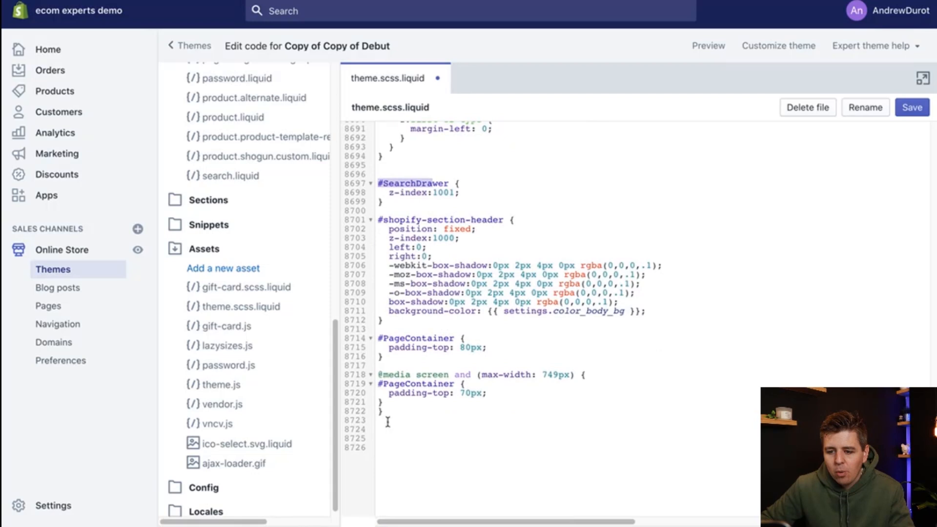
left_click(387, 413)
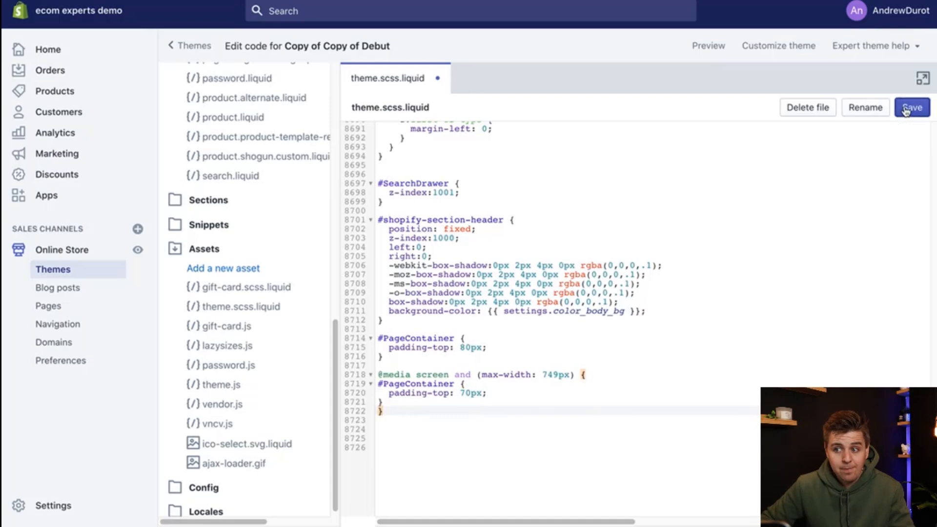
left_click(912, 108)
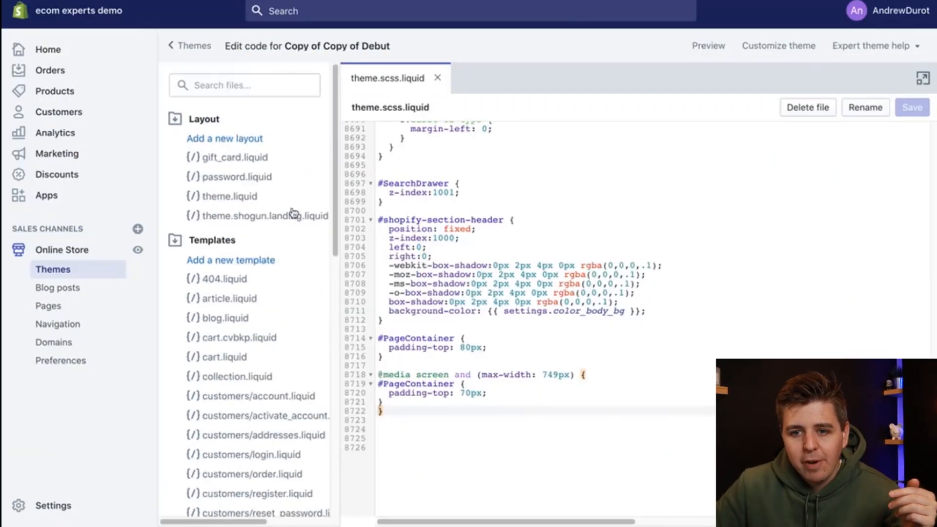
- Paste the headerSize load/resize padding script at the end of Assets/theme.js and save
scroll("down", 3)
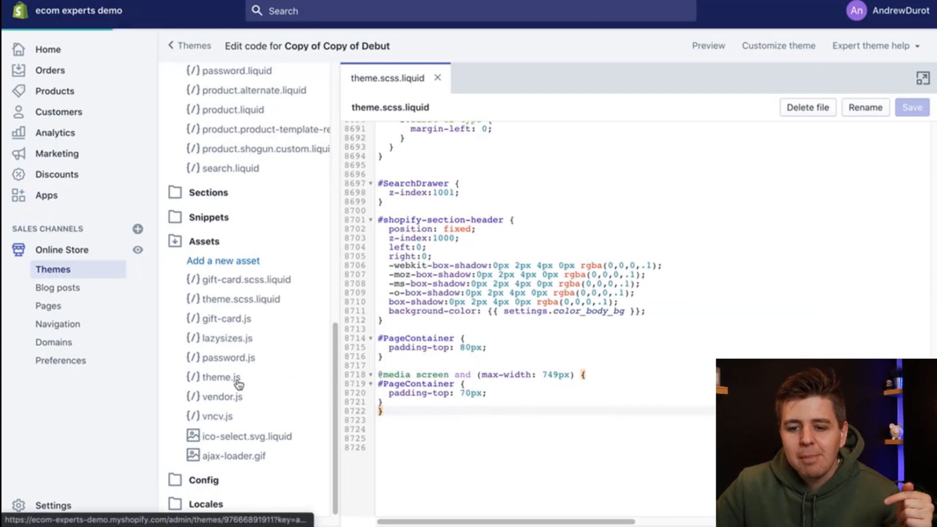
left_click(225, 377)
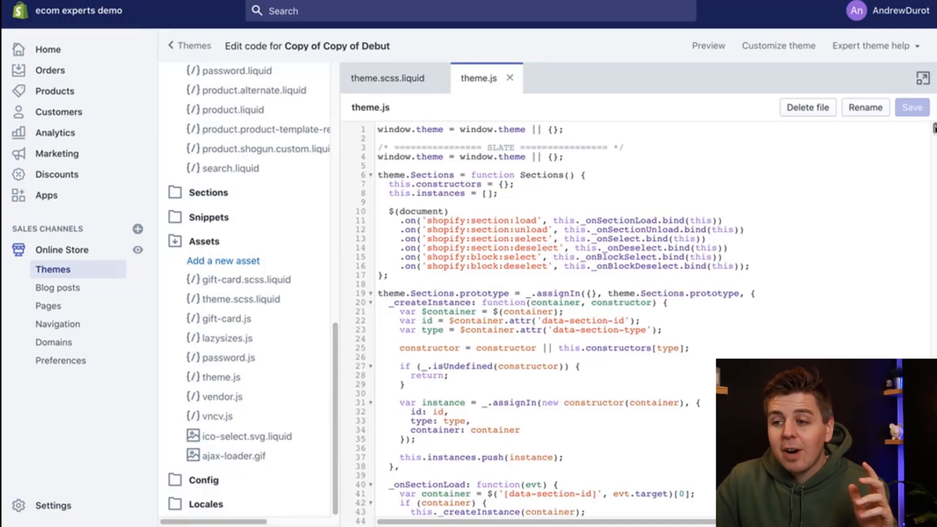
scroll("down", 3)
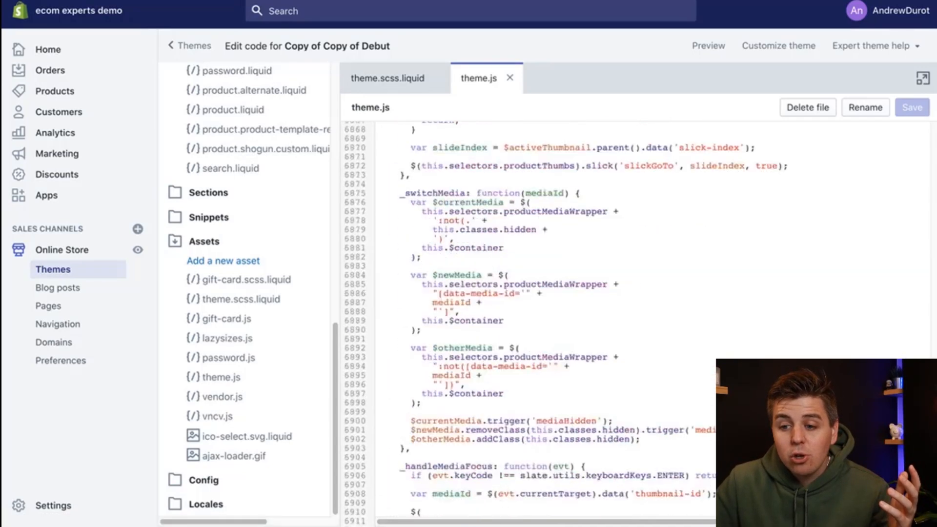
scroll("down", 3)
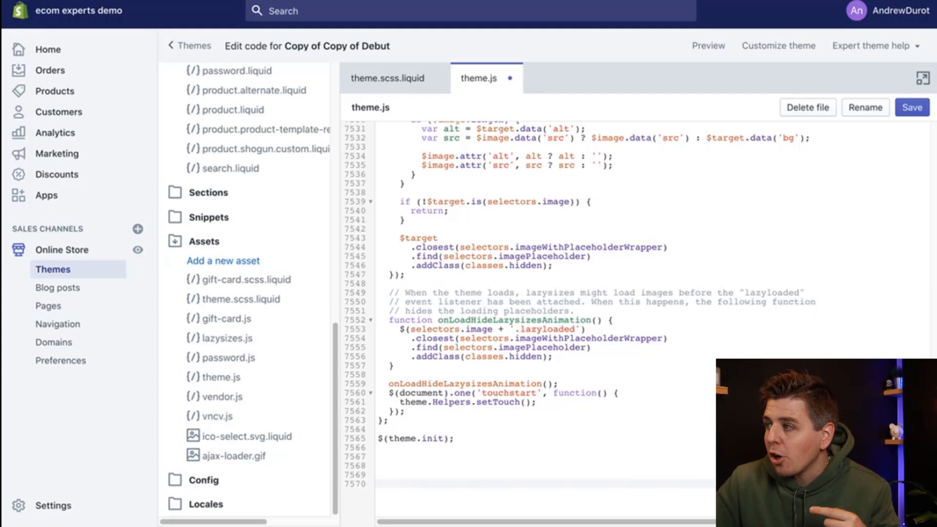
mouse_move(393, 473)
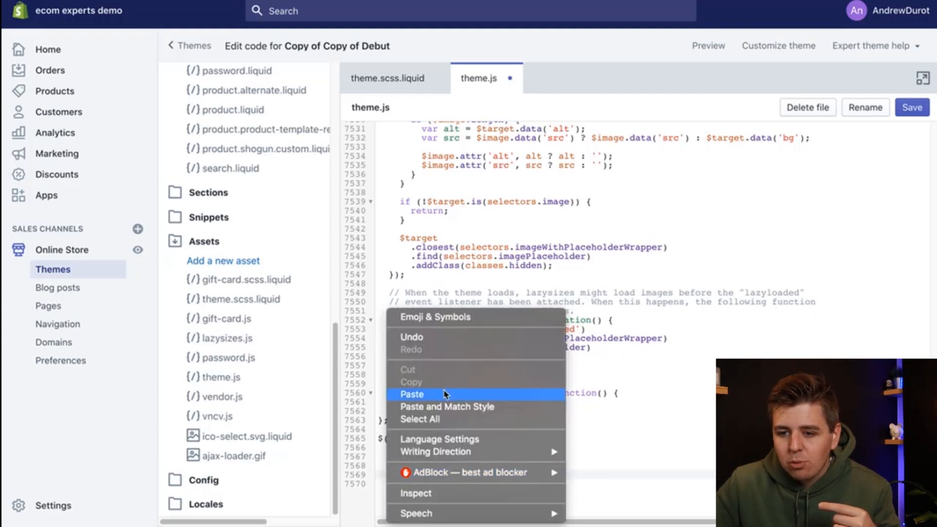
left_click(411, 394)
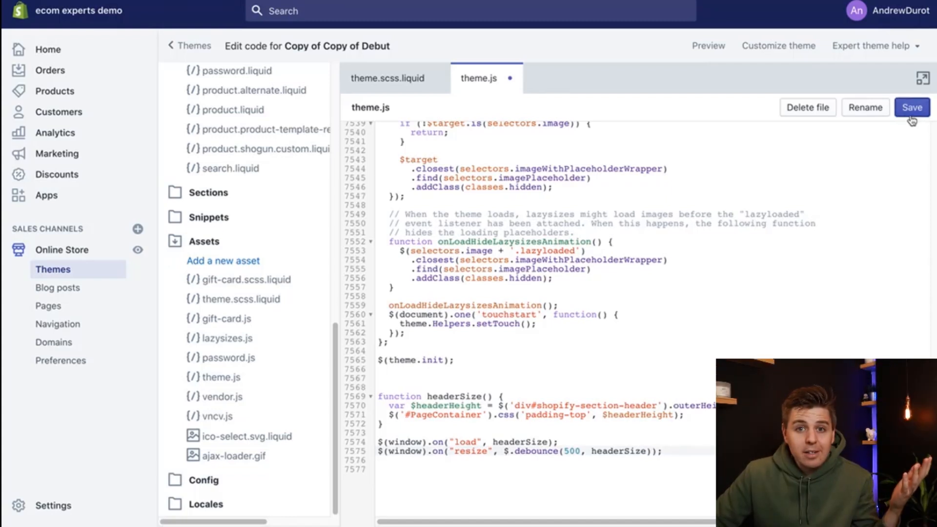
left_click(911, 107)
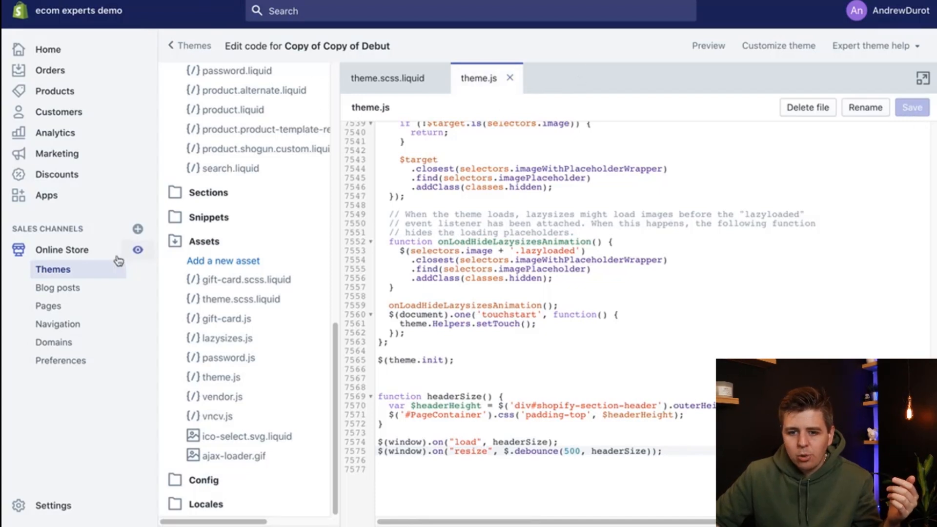
- Preview Copy of Copy of Debut on the storefront from the themes list
left_click(193, 46)
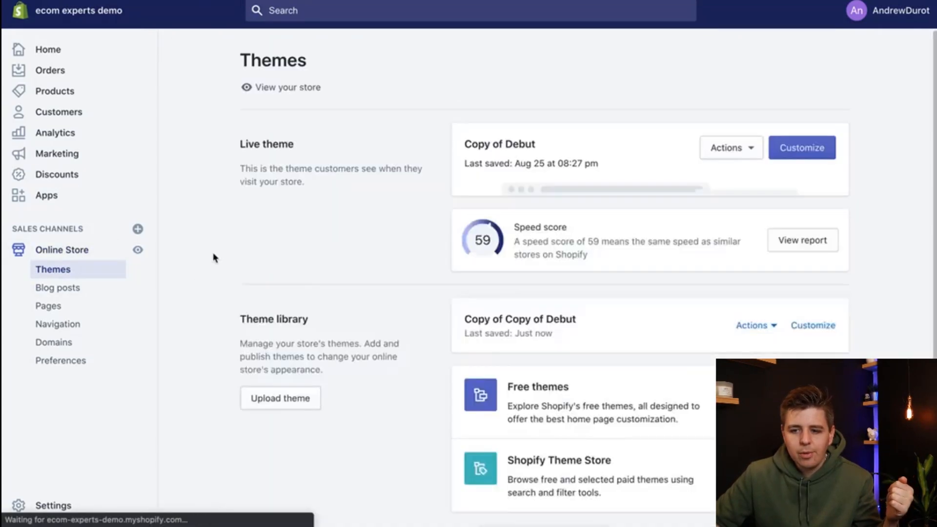
scroll("down", 3)
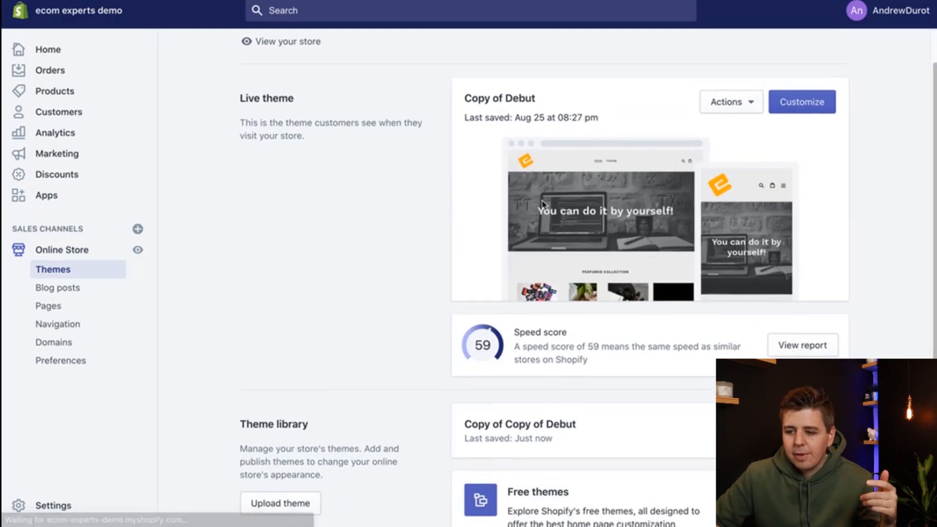
left_click(730, 101)
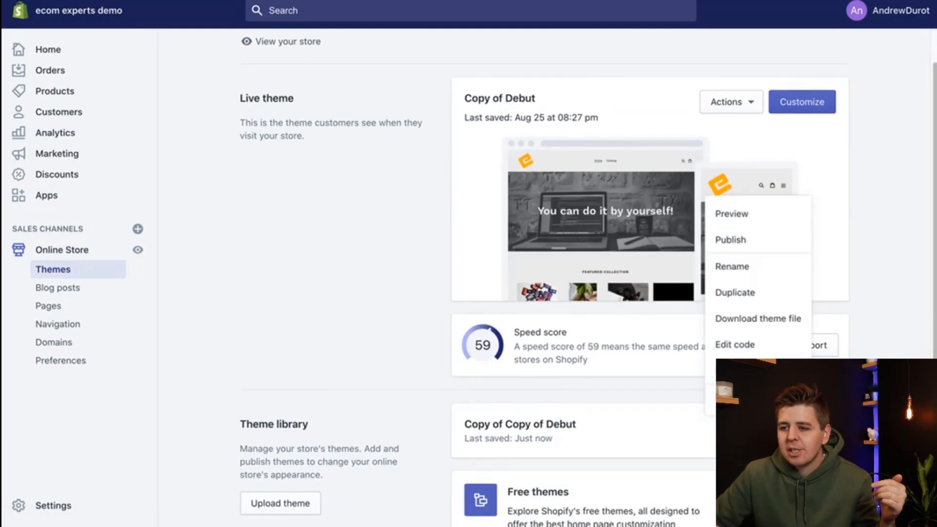
left_click(731, 214)
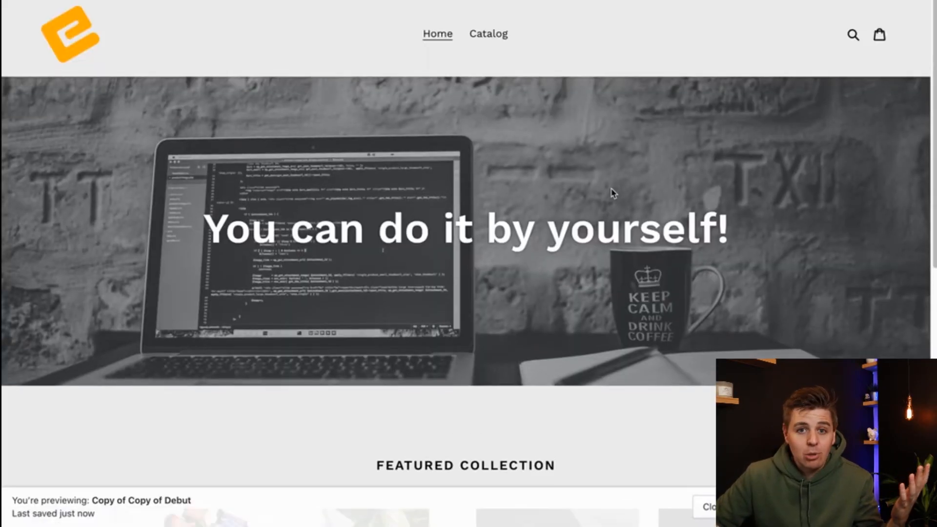
- Check the fixed header on the home page and the Camera film product page
scroll("down", 3)
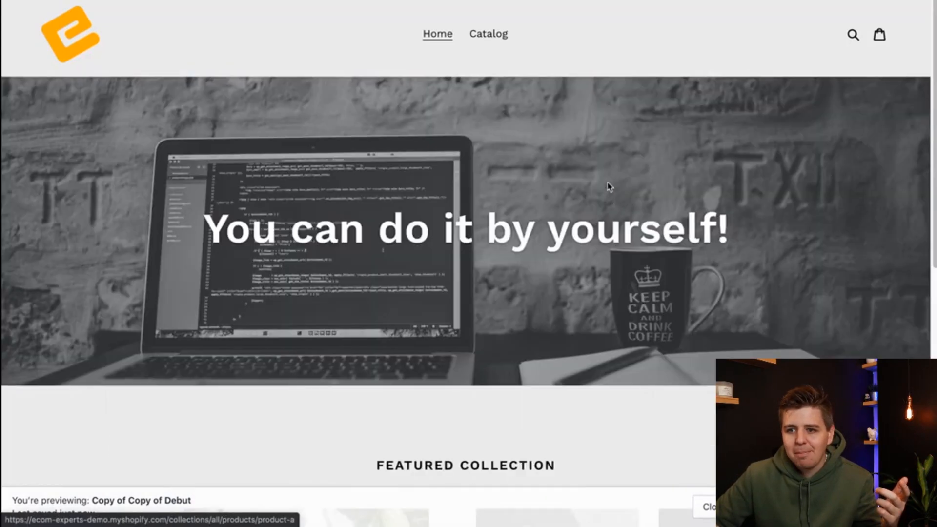
scroll("down", 3)
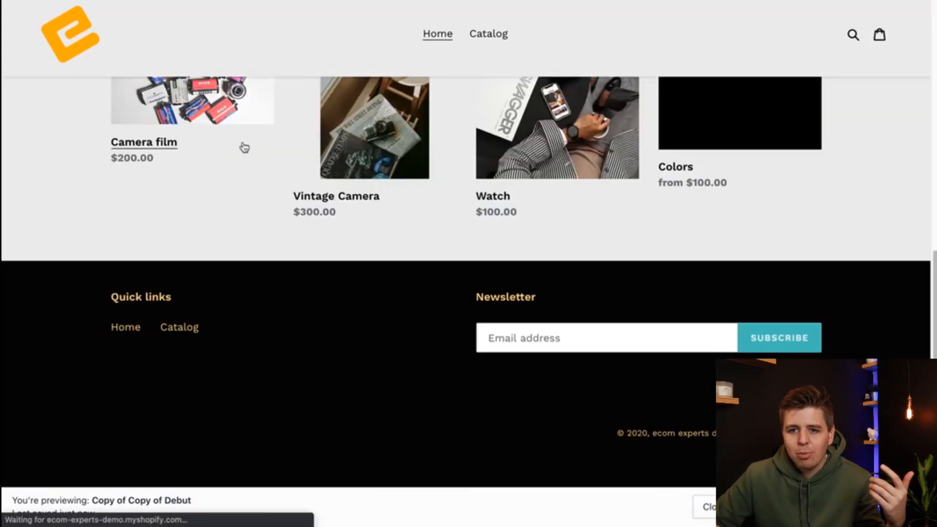
left_click(144, 142)
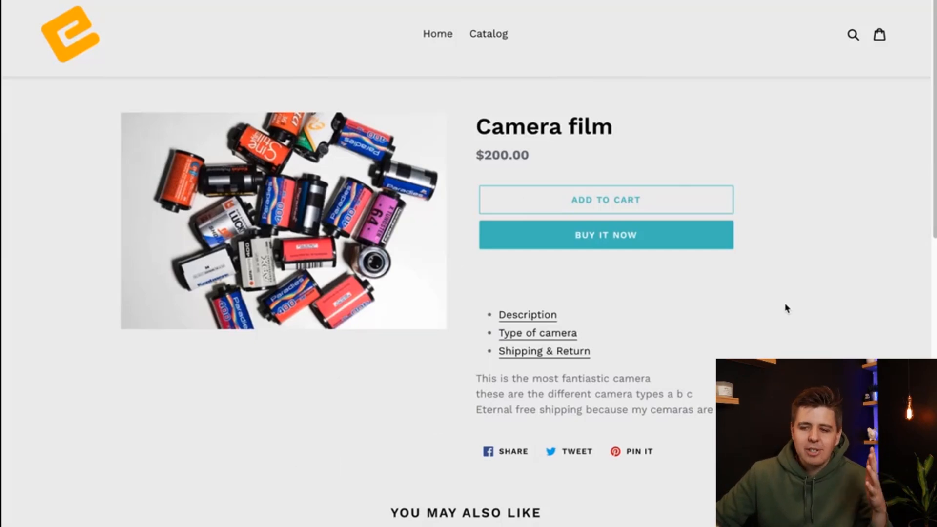
mouse_move(422, 87)
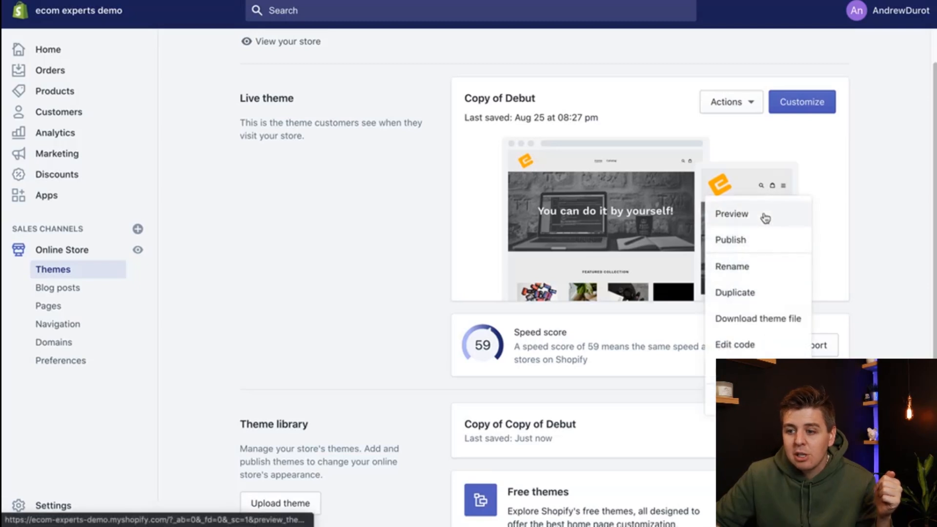
- Publish Copy of Copy of Debut as the store's live theme and confirm
left_click(730, 240)
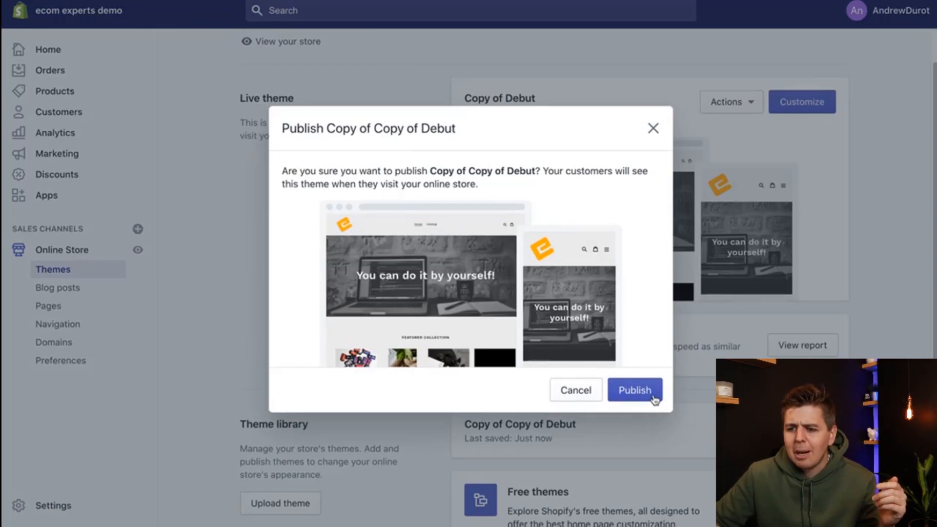
left_click(634, 390)
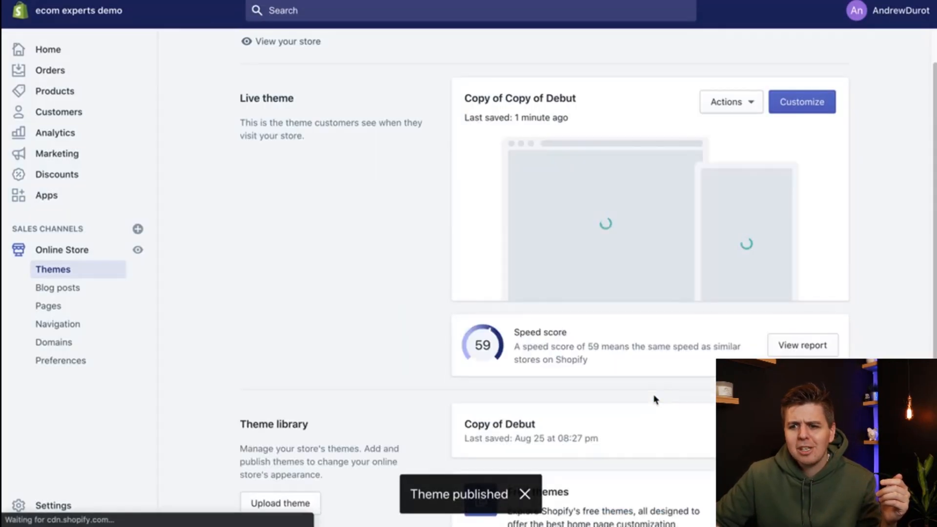